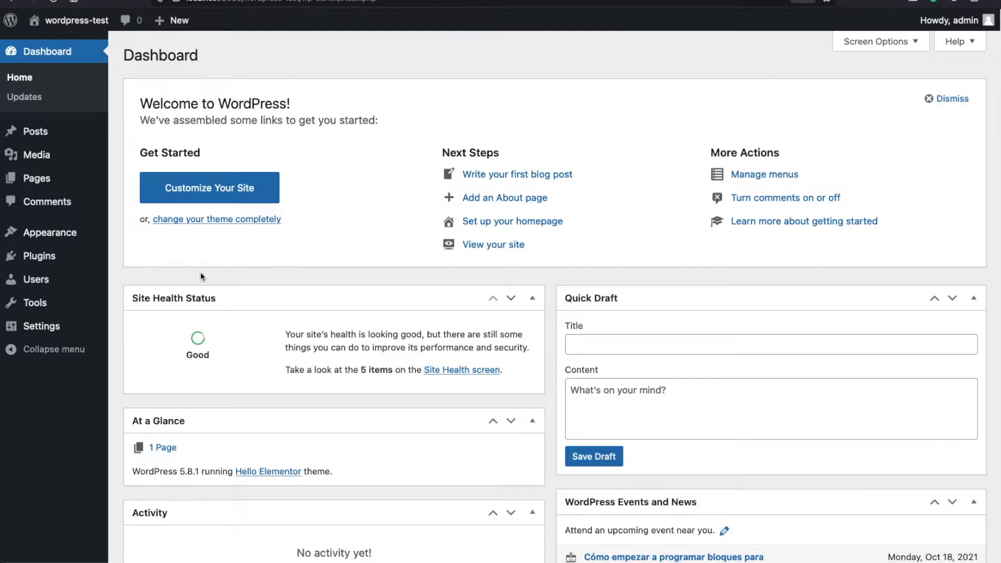
- Browse down the elementor.com homepage through its features, resources and community sections
left_click(268, 471)
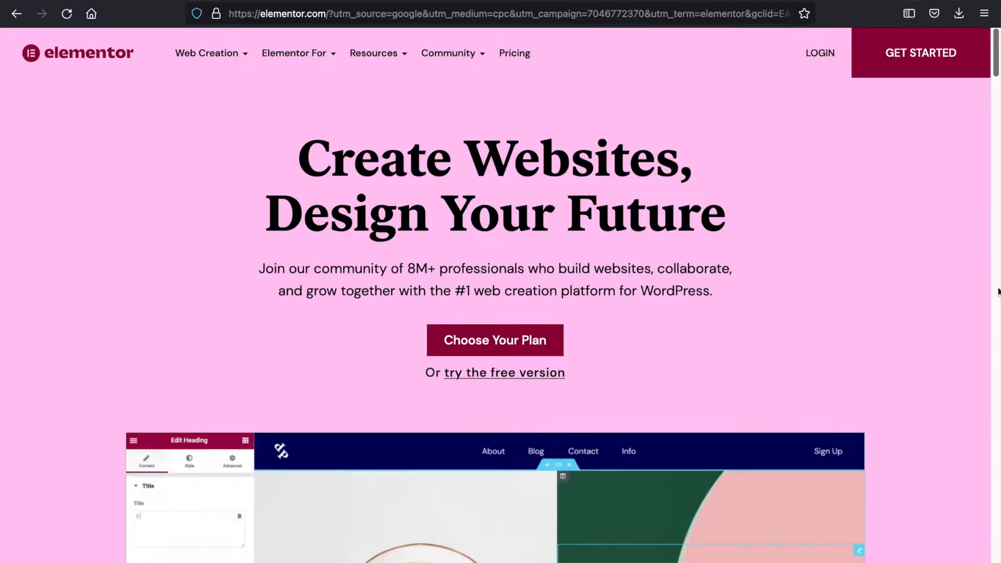
scroll("down", 3)
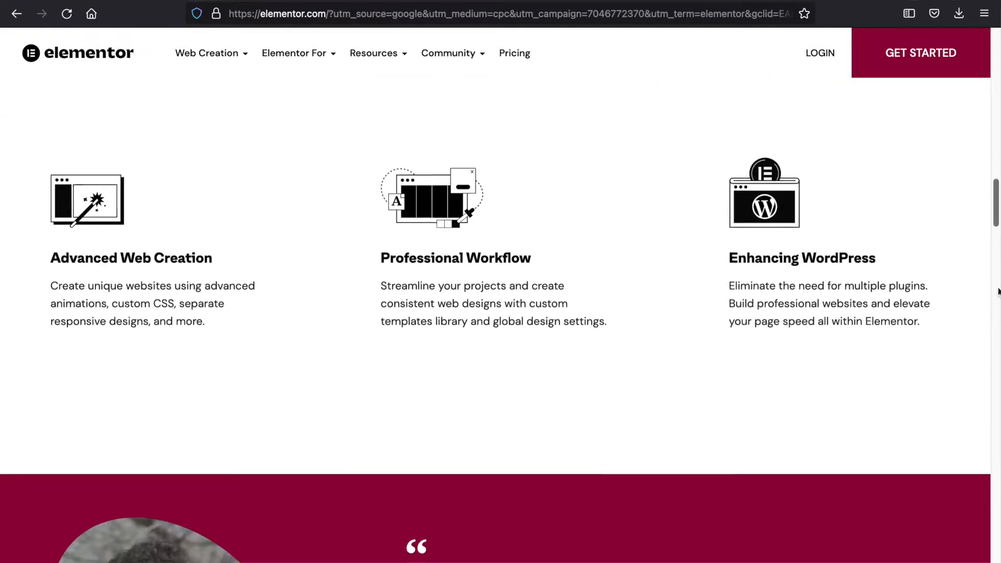
scroll("down", 3)
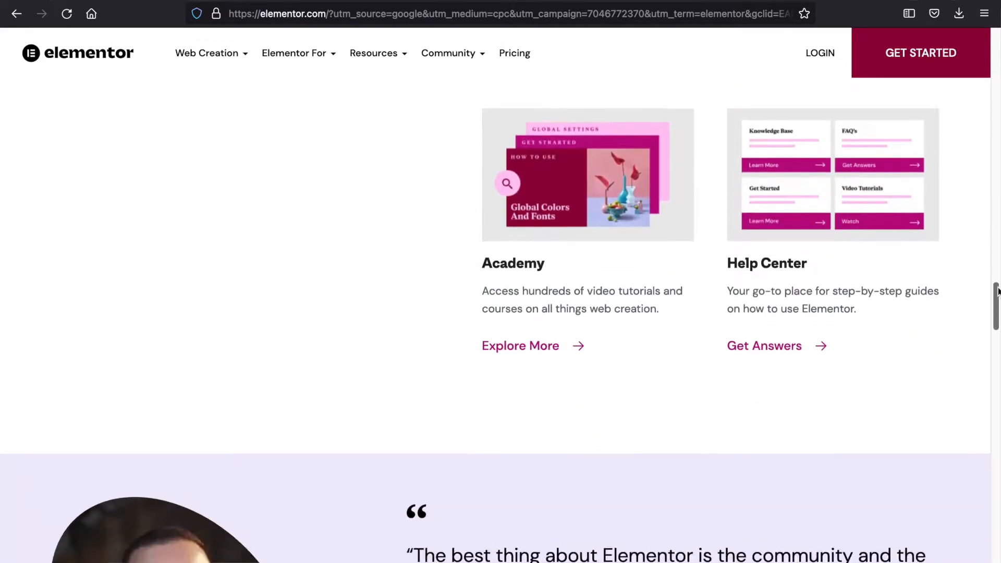
scroll("down", 3)
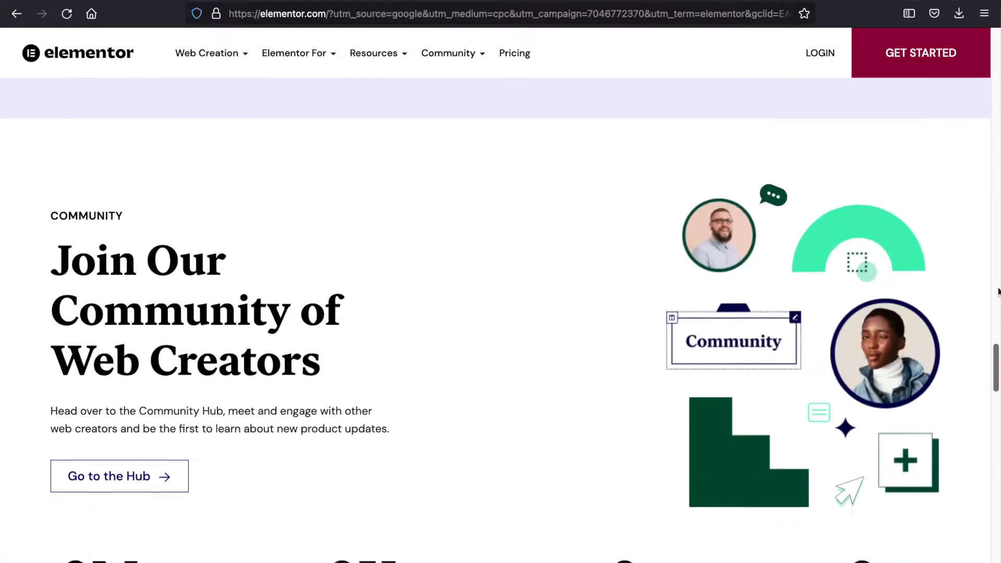
scroll("down", 3)
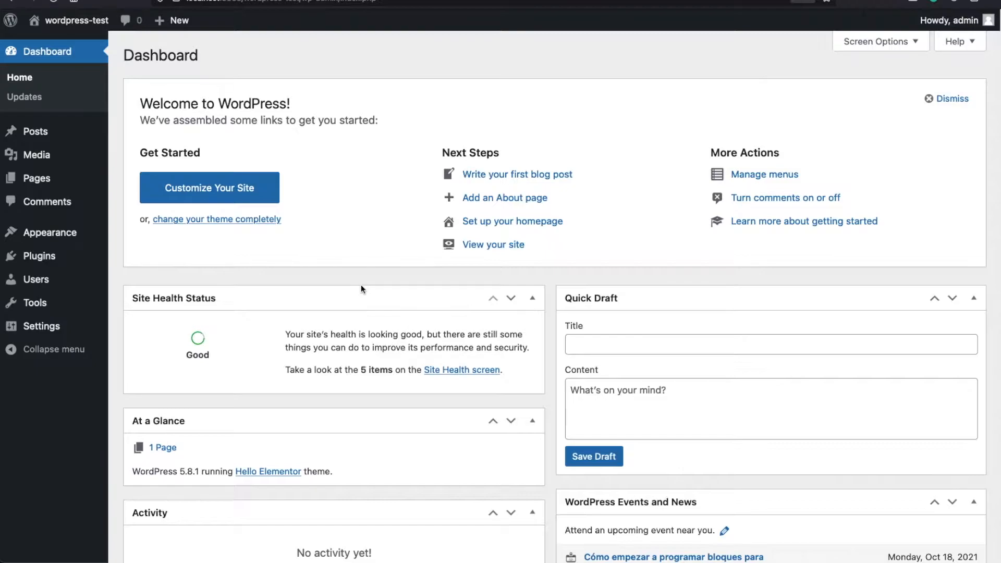
mouse_move(371, 284)
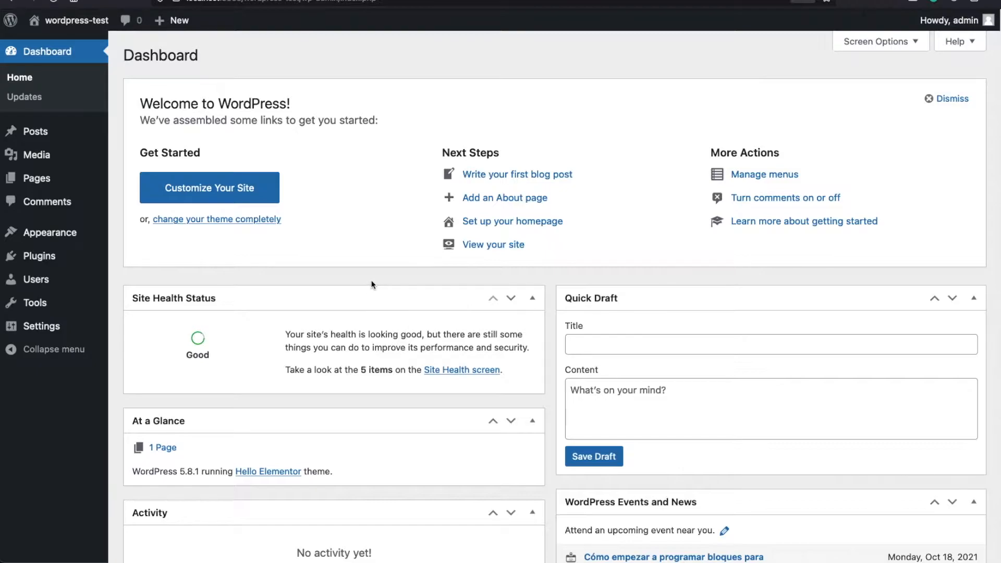
mouse_move(268, 273)
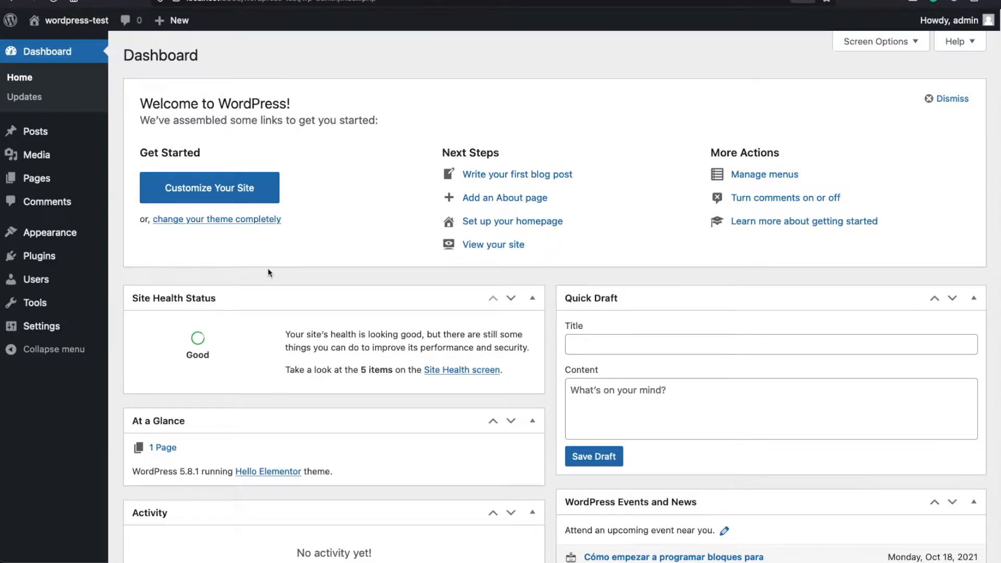
mouse_move(287, 223)
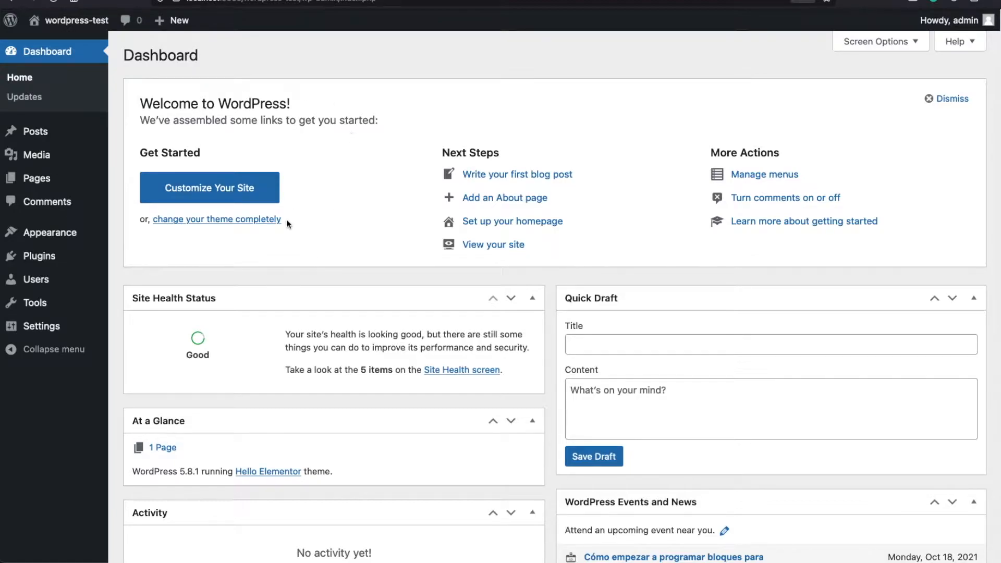
mouse_move(286, 248)
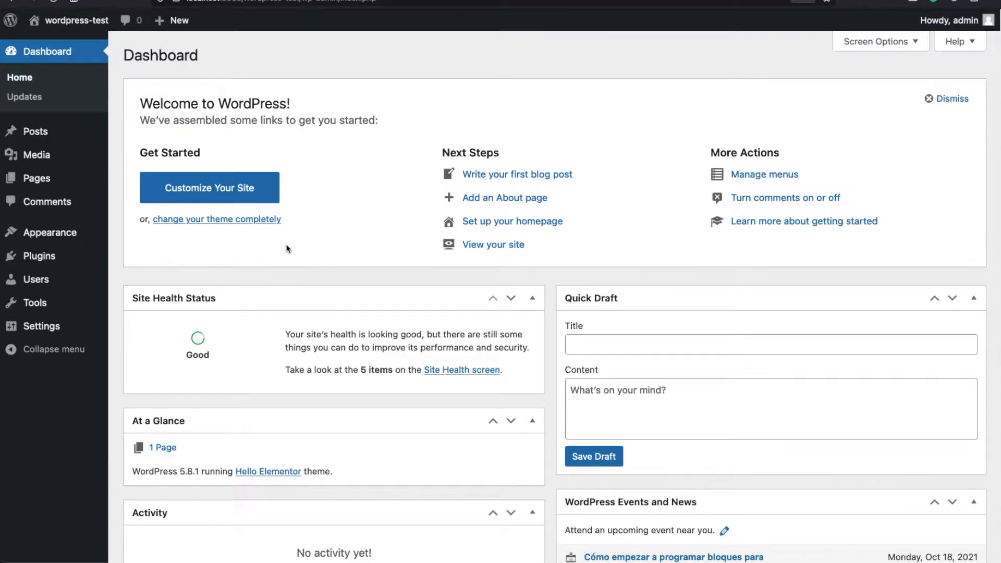
mouse_move(102, 265)
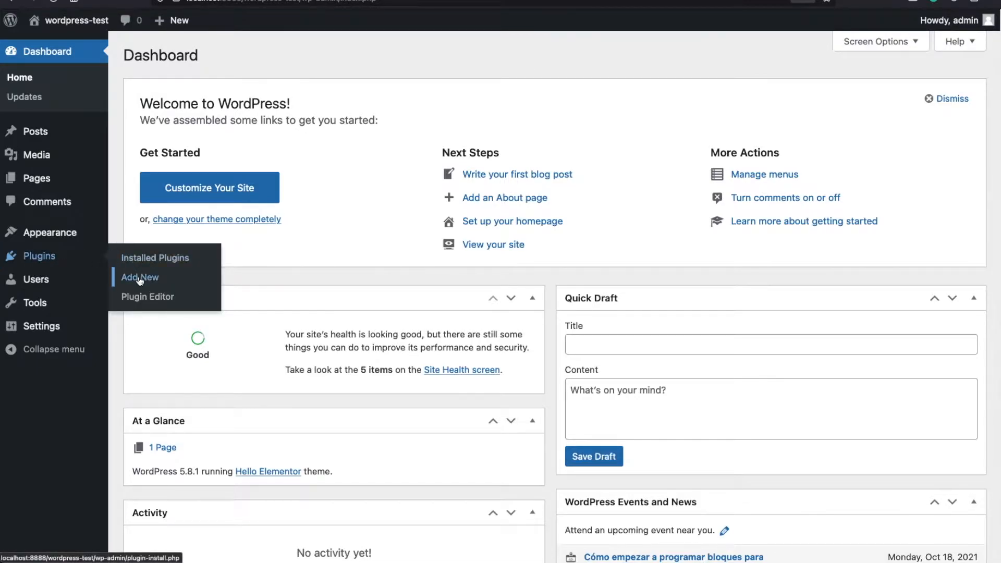
- Search the Add Plugins directory for 'elementor' to surface Elementor Website Builder
left_click(139, 277)
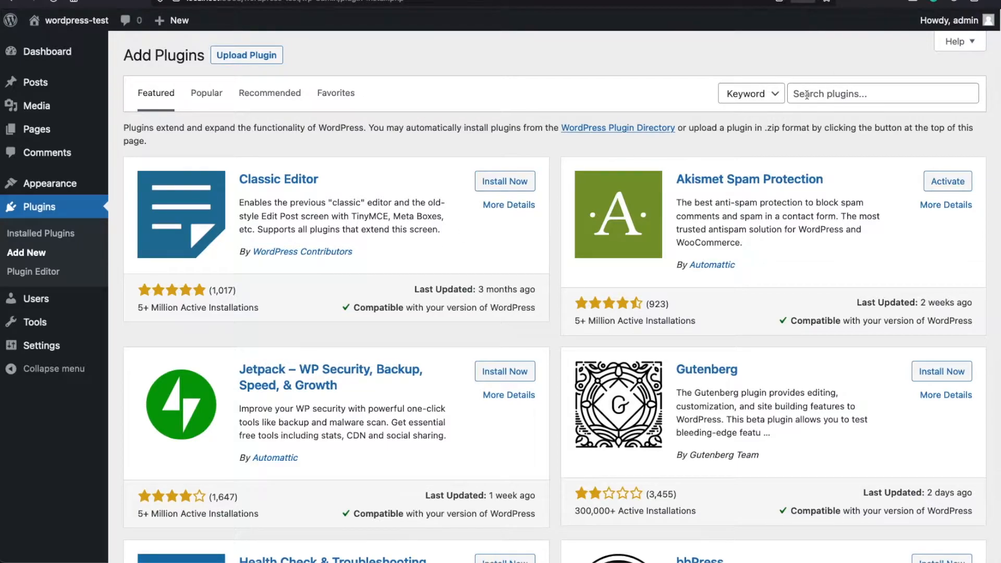
type("elementor")
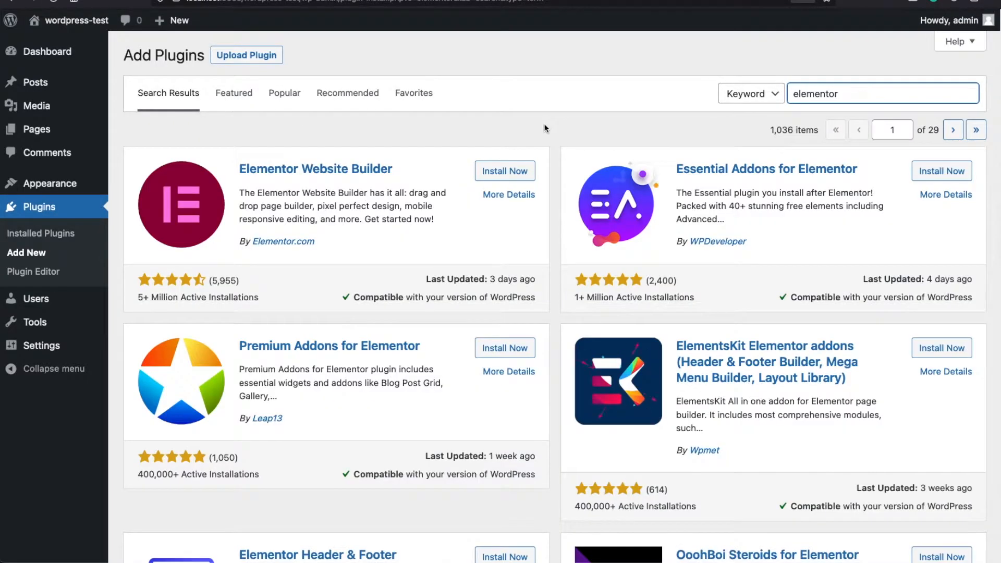
mouse_move(604, 388)
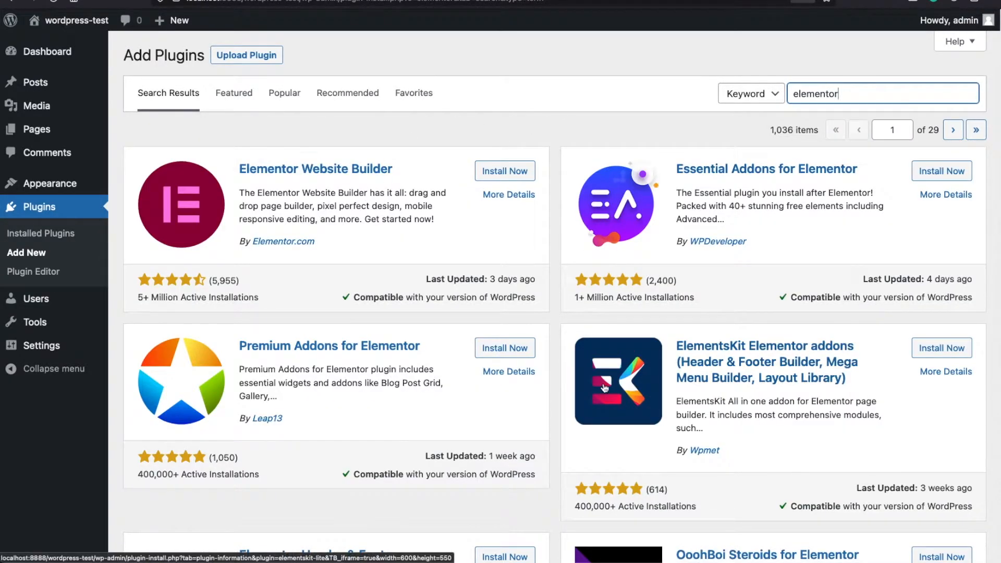
mouse_move(276, 219)
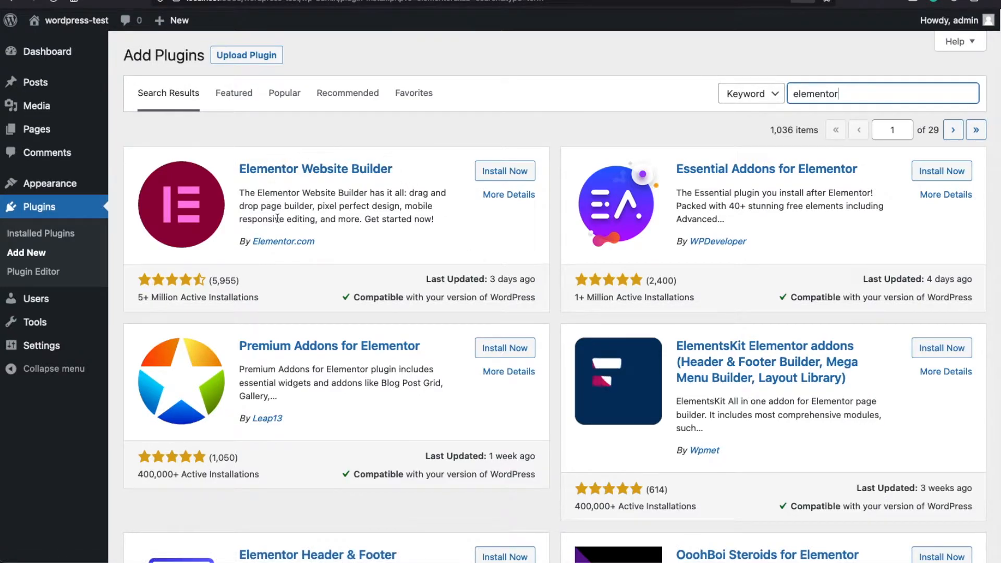
mouse_move(331, 170)
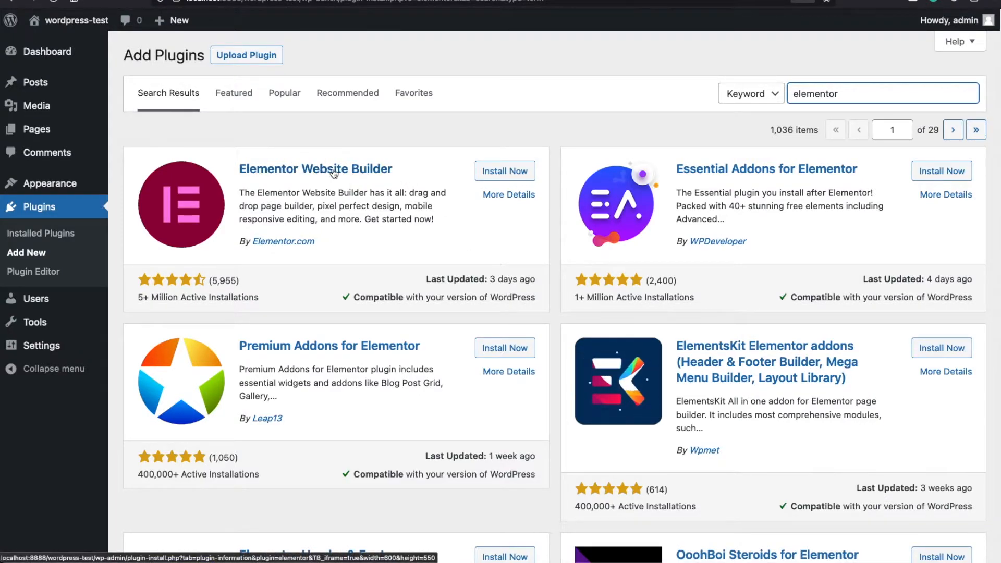
mouse_move(503, 171)
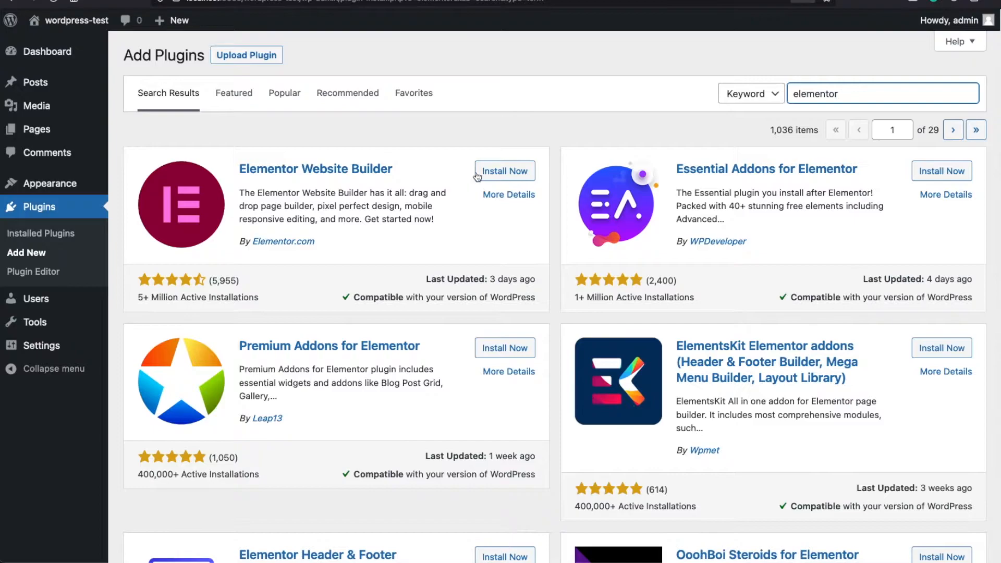
- Install Elementor Website Builder and activate it as a site plugin
left_click(504, 170)
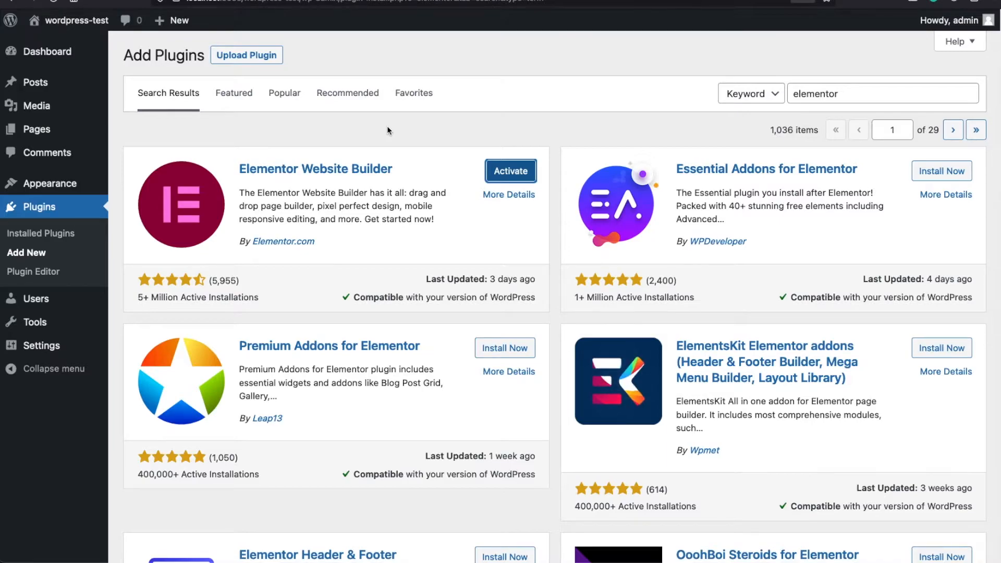
mouse_move(510, 171)
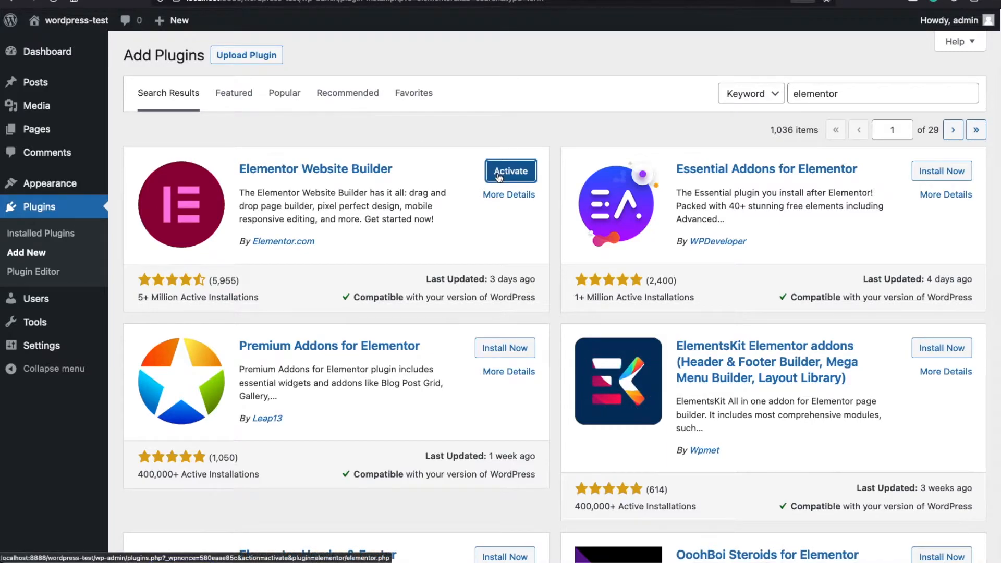
mouse_move(434, 174)
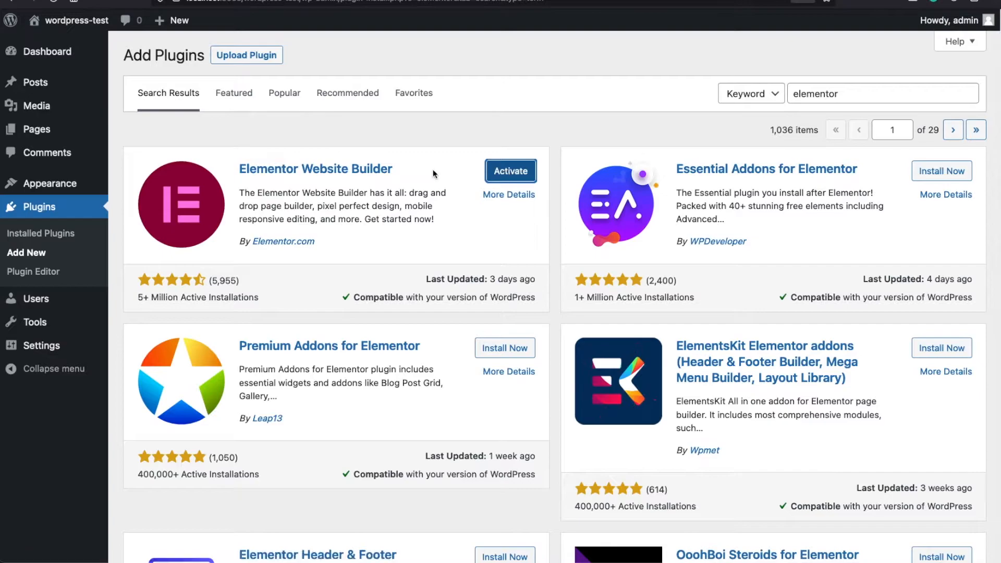
mouse_move(226, 177)
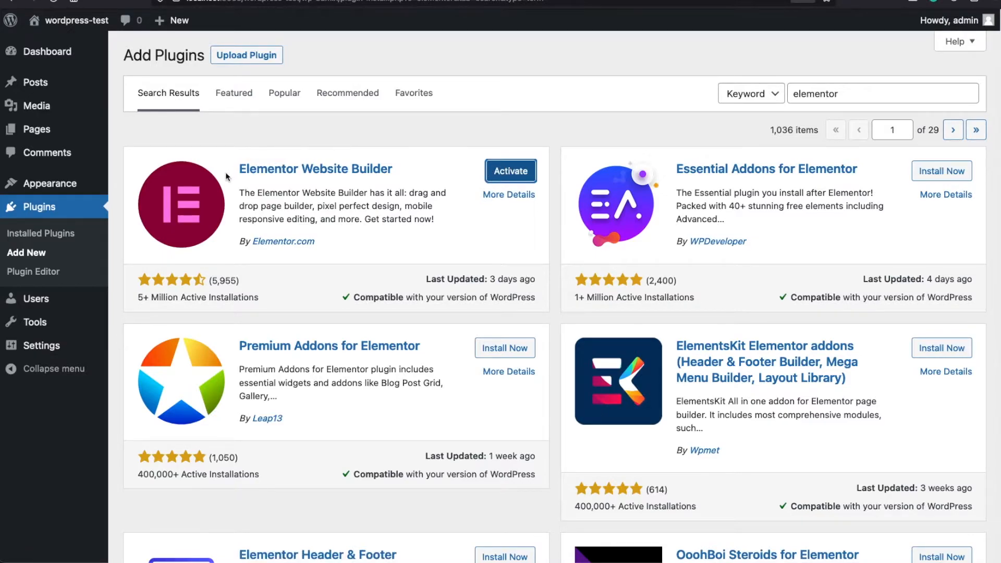
mouse_move(458, 167)
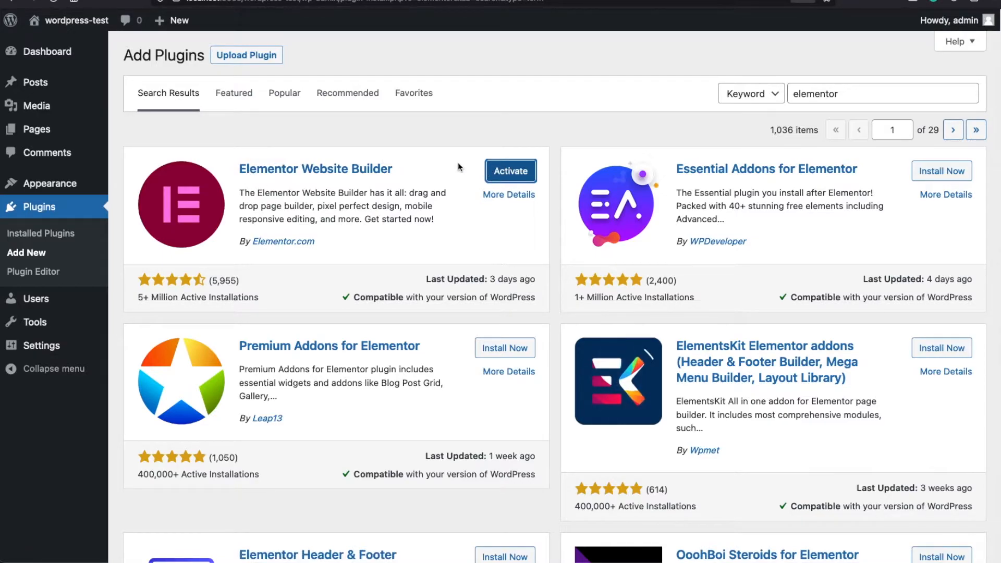
left_click(510, 170)
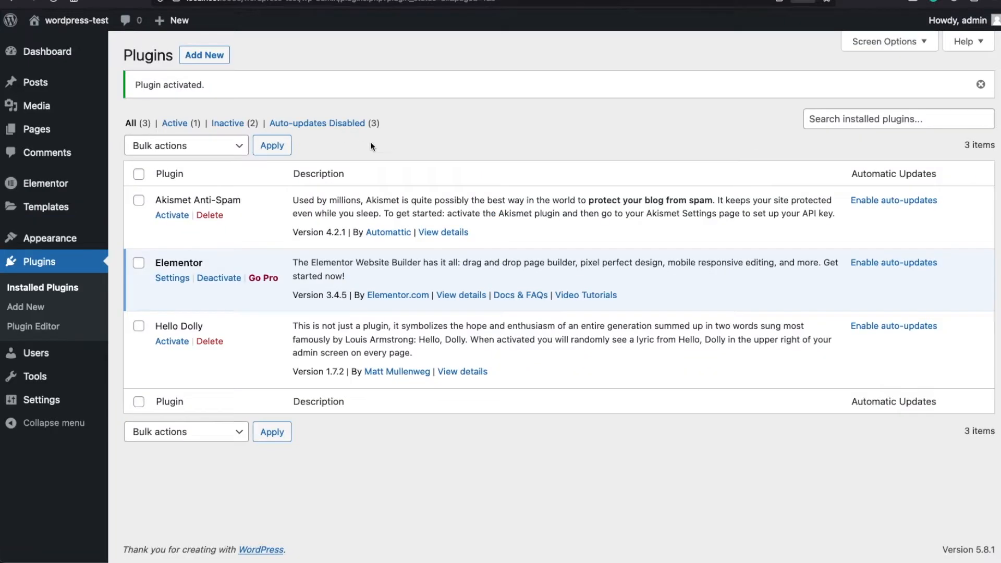
mouse_move(205, 289)
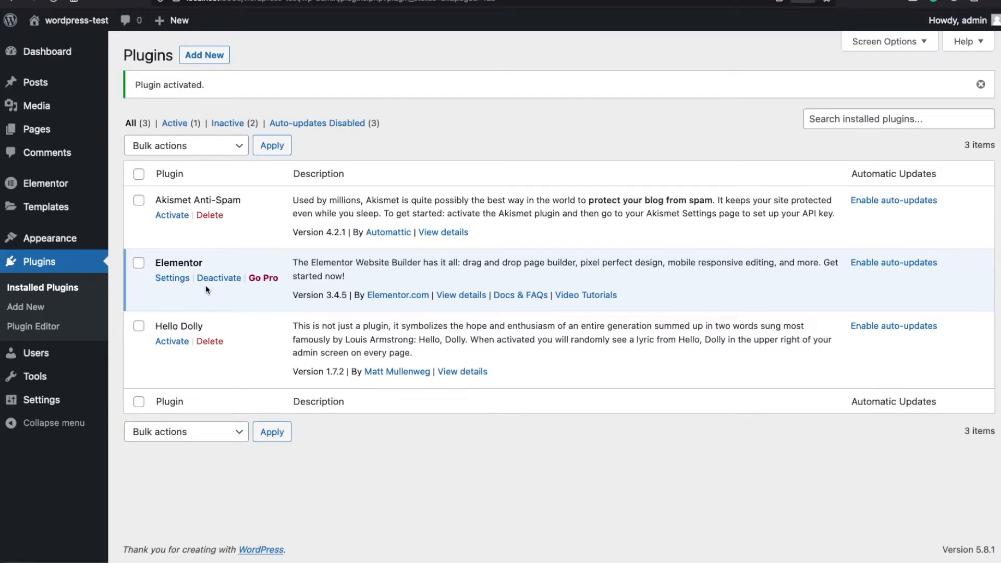
mouse_move(263, 277)
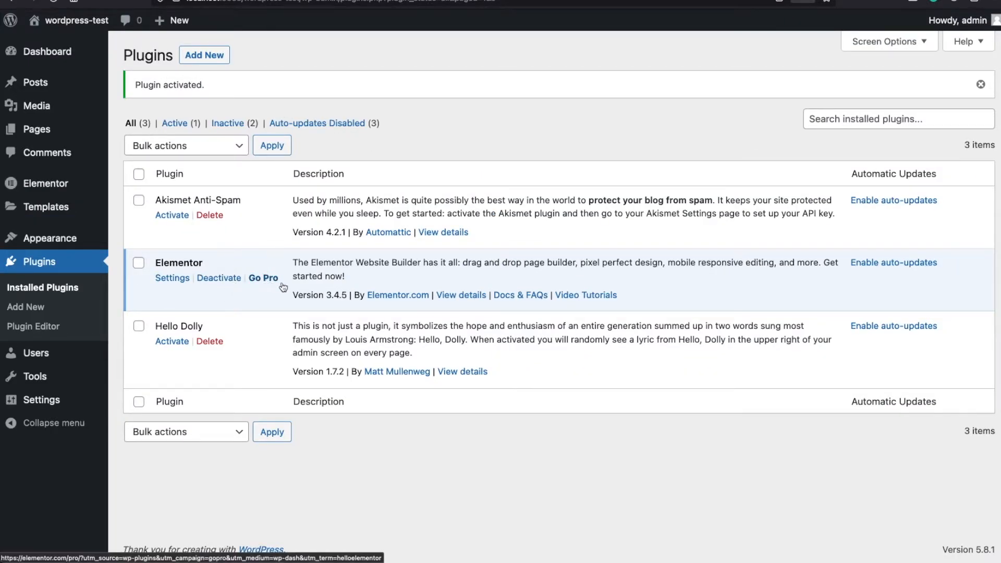
mouse_move(237, 265)
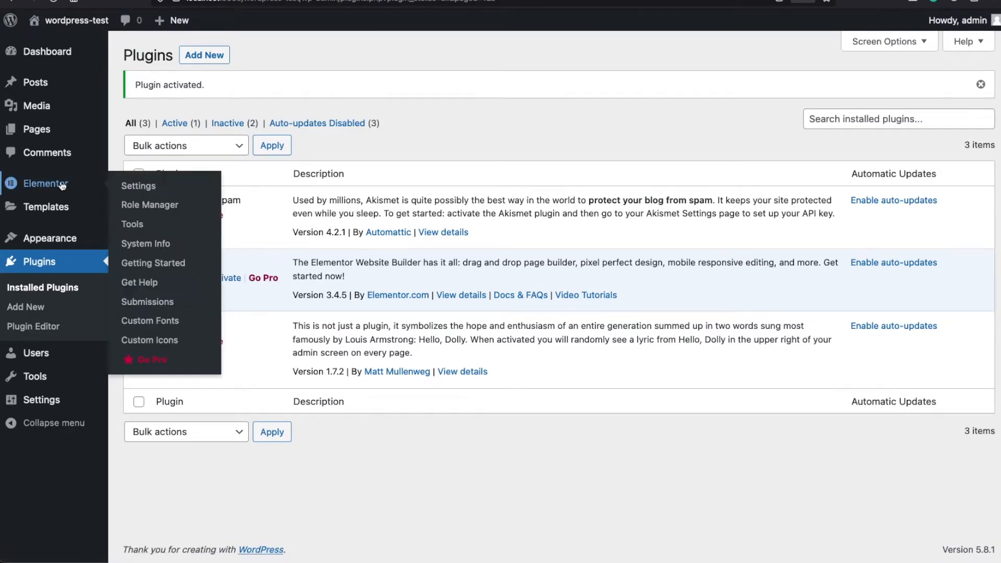
- Go to Elementor's General settings from the admin sidebar
left_click(138, 186)
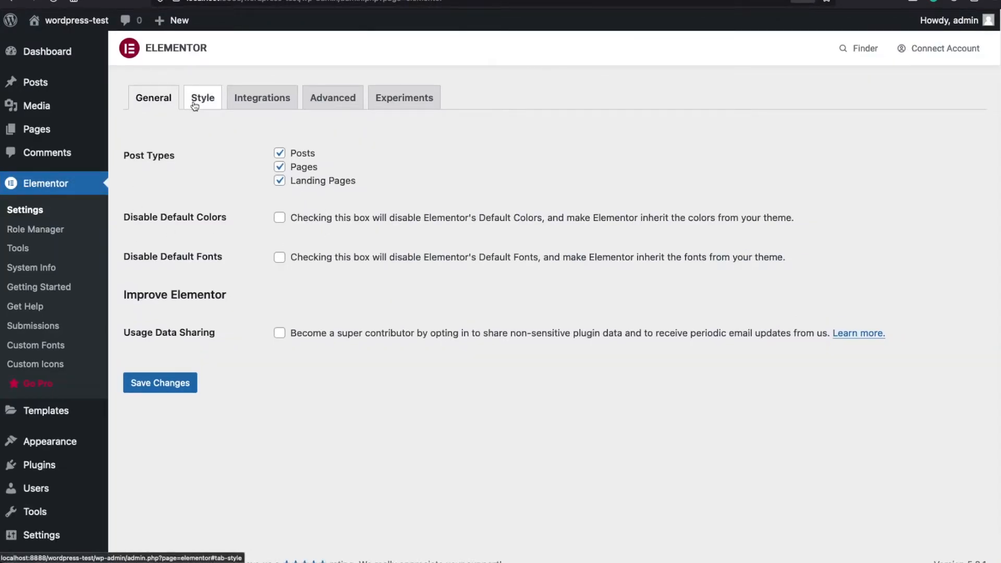
- Review the Integrations and other Elementor settings groups, then list all site pages
left_click(262, 97)
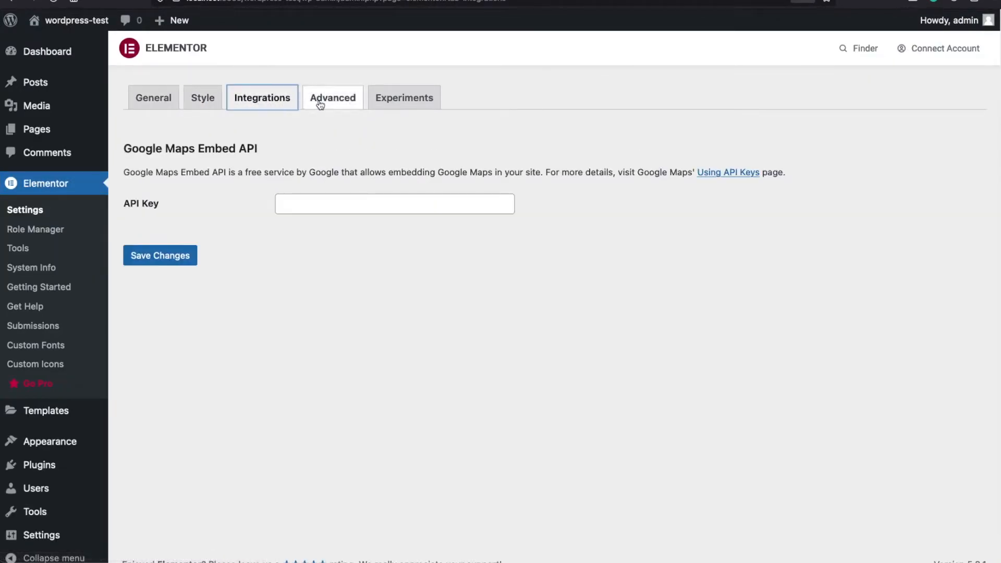
left_click(152, 97)
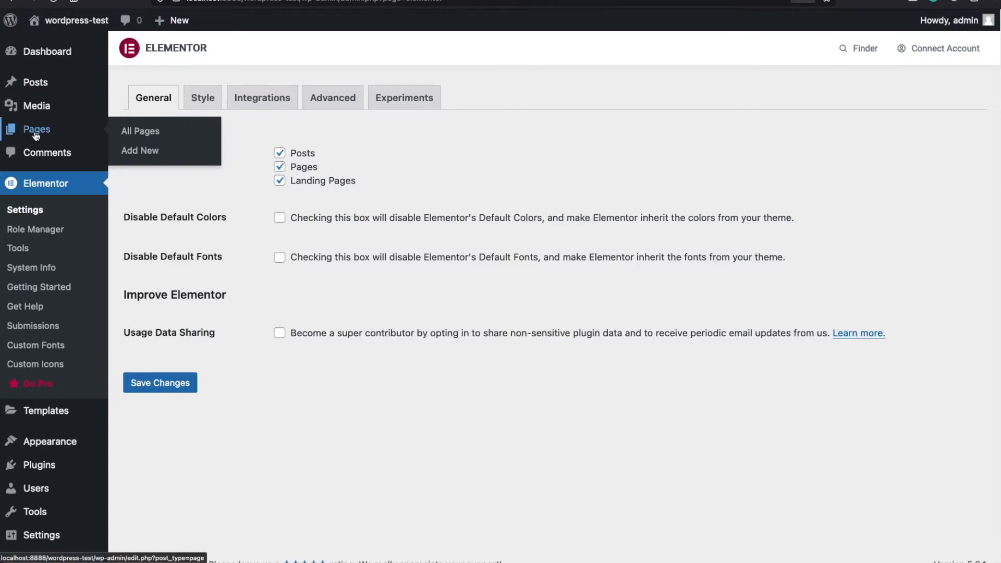
left_click(140, 132)
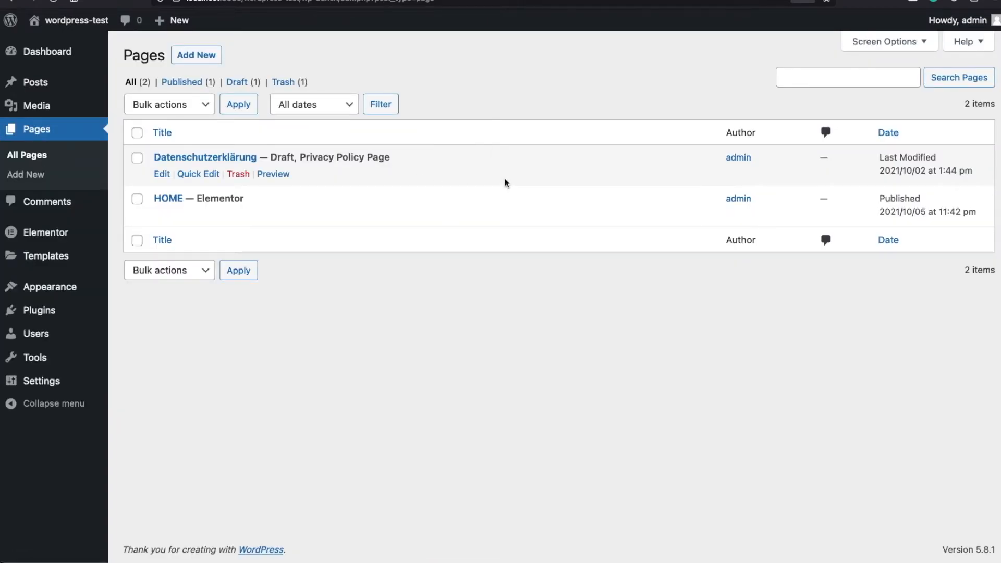
mouse_move(544, 158)
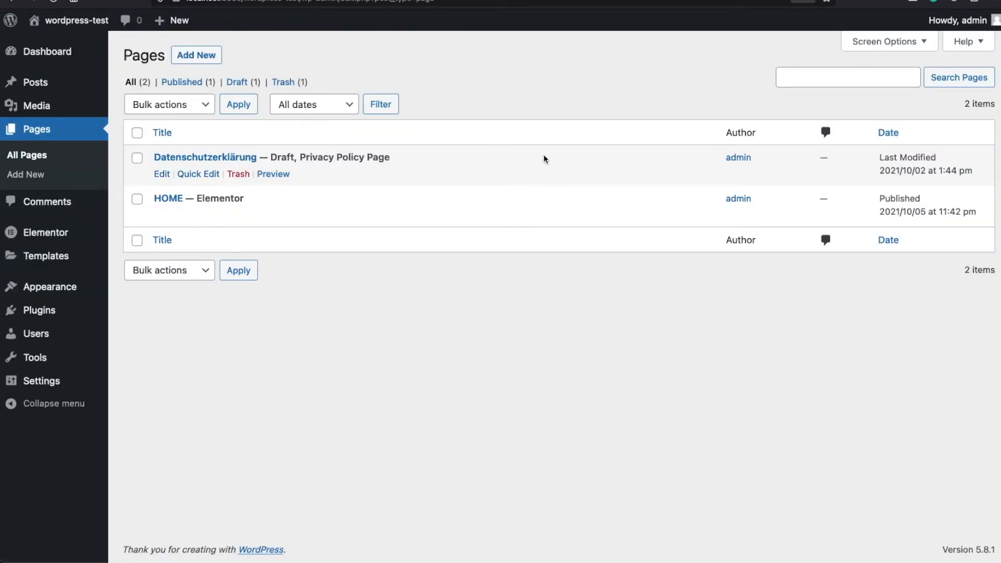
mouse_move(548, 181)
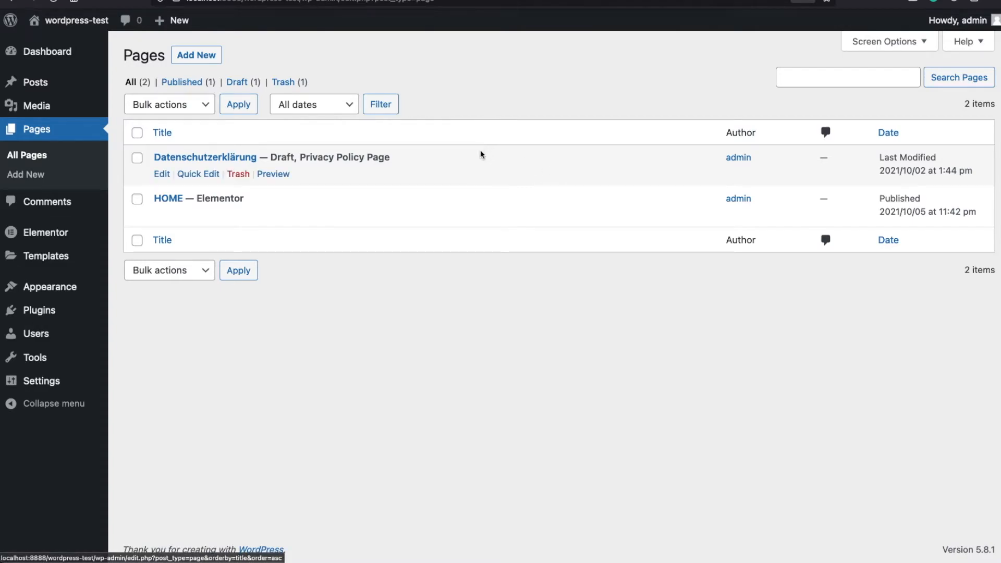
mouse_move(488, 202)
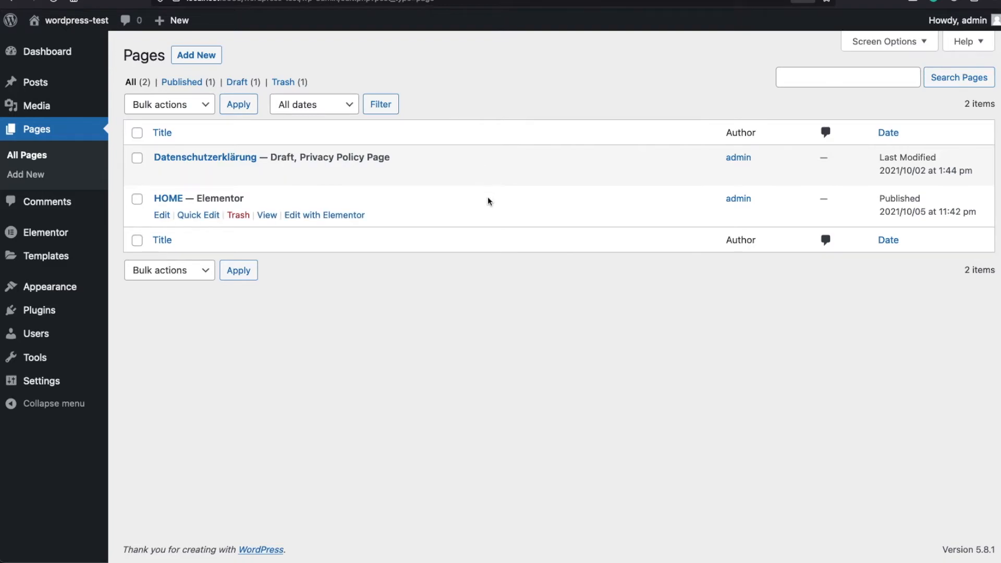
mouse_move(391, 206)
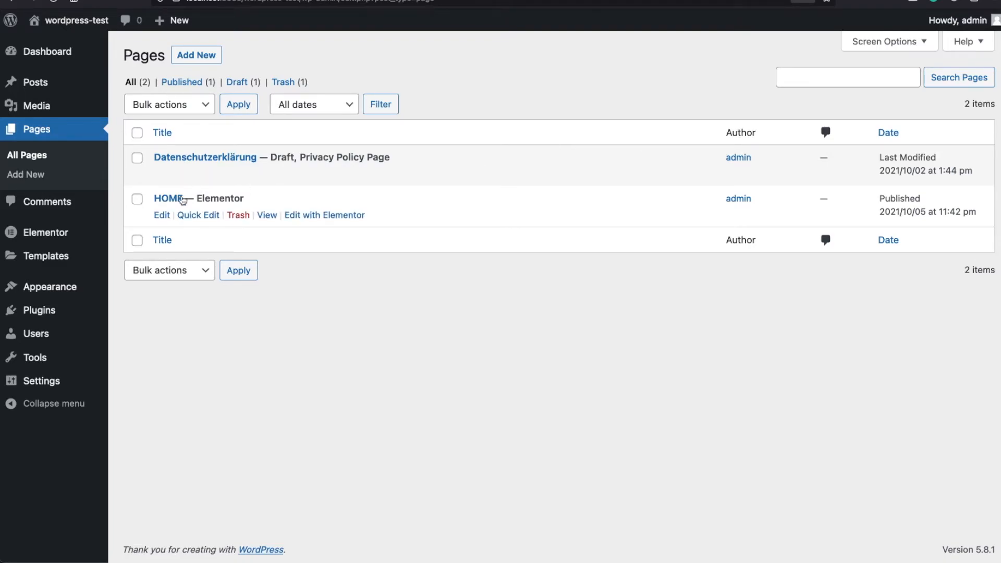
mouse_move(238, 217)
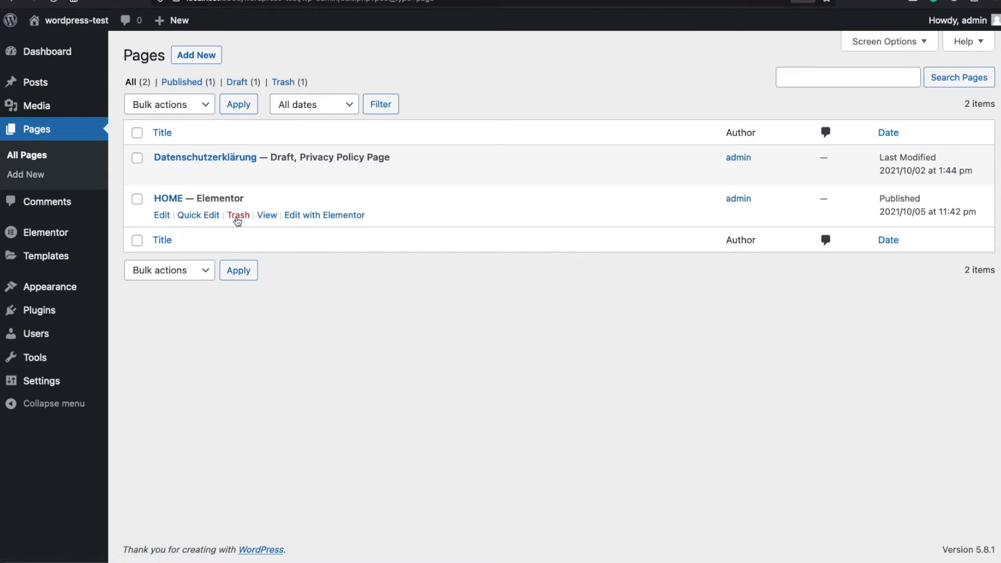
mouse_move(237, 214)
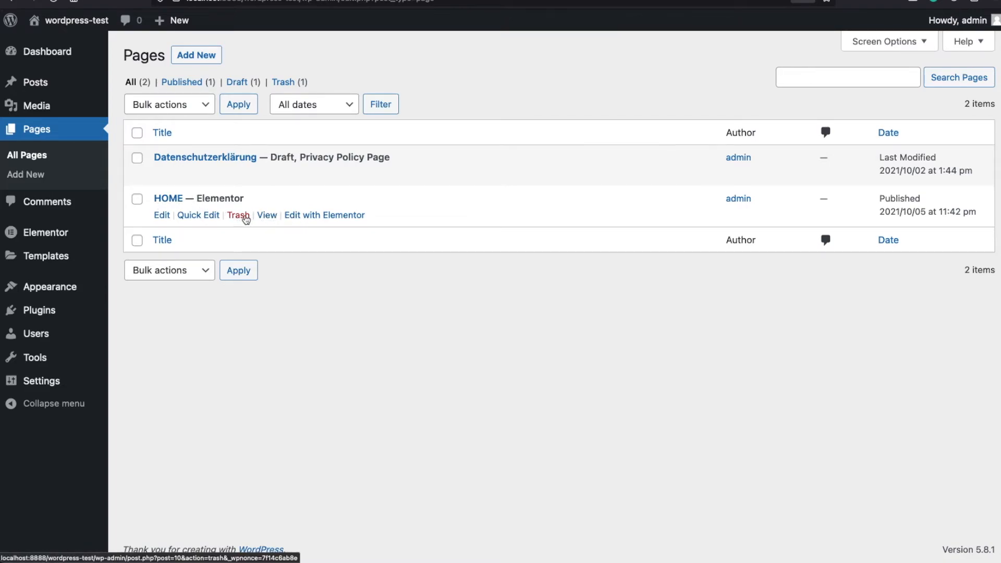
mouse_move(307, 221)
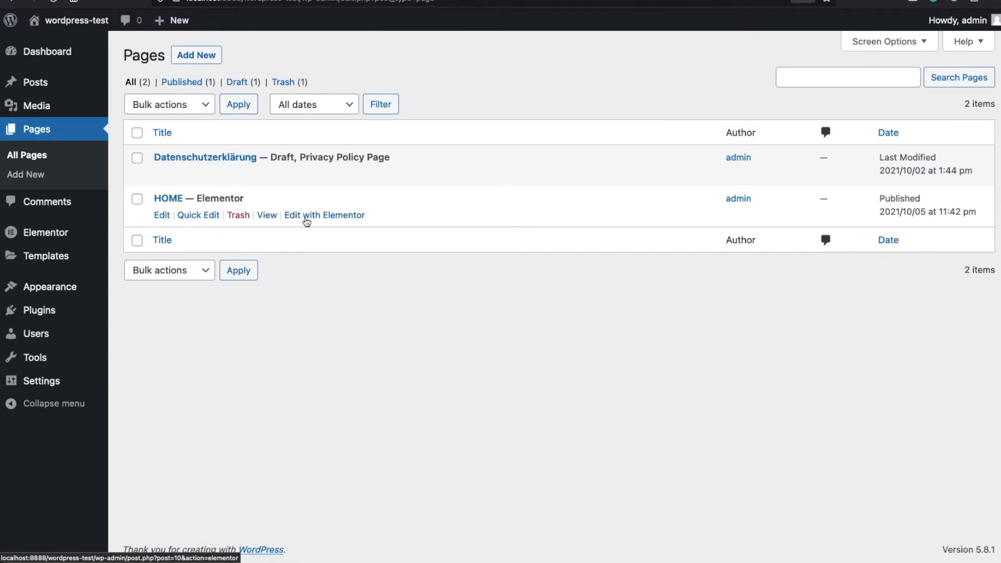
- Launch the HOME page in the Elementor editor via Edit with Elementor
left_click(325, 215)
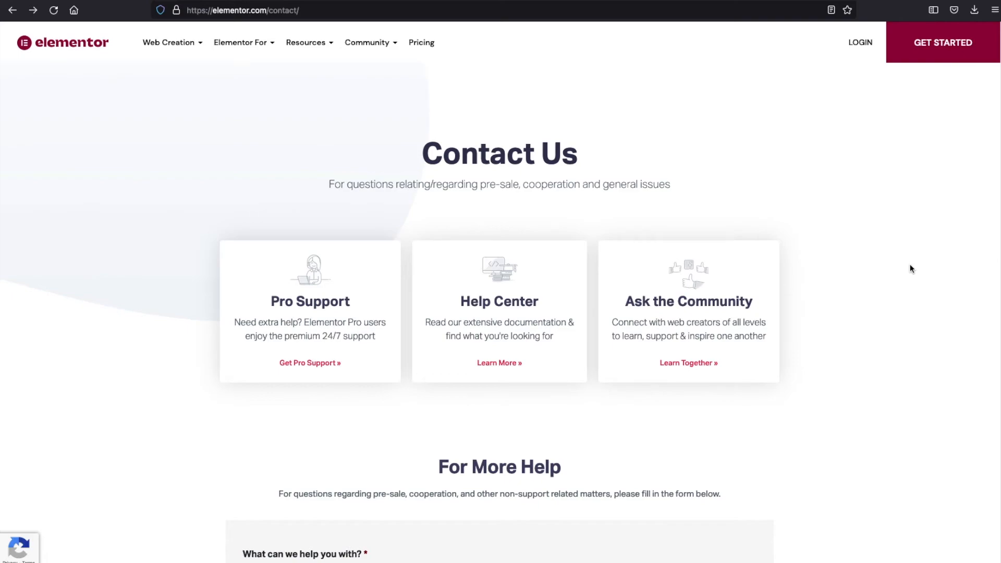
mouse_move(182, 398)
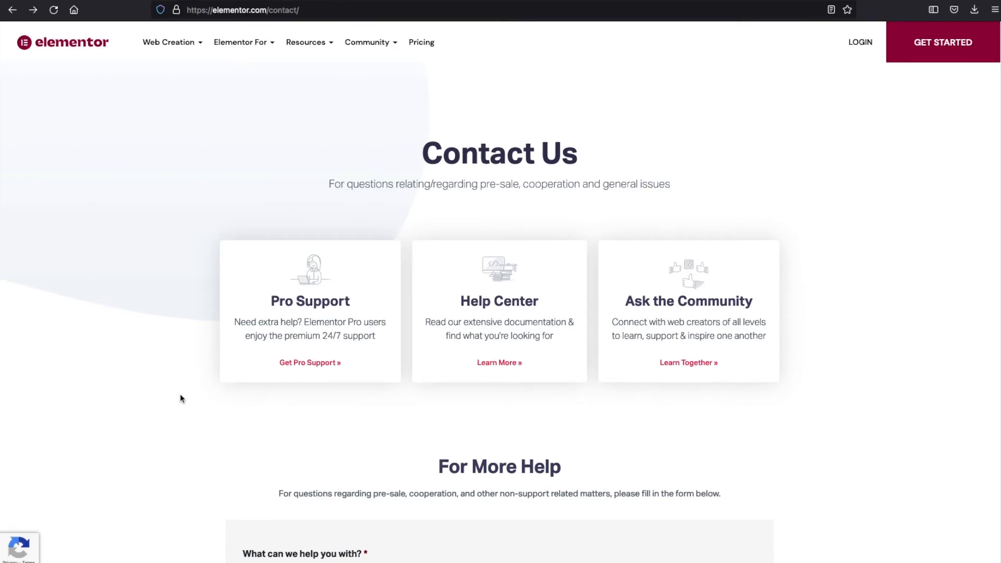
scroll("down", 3)
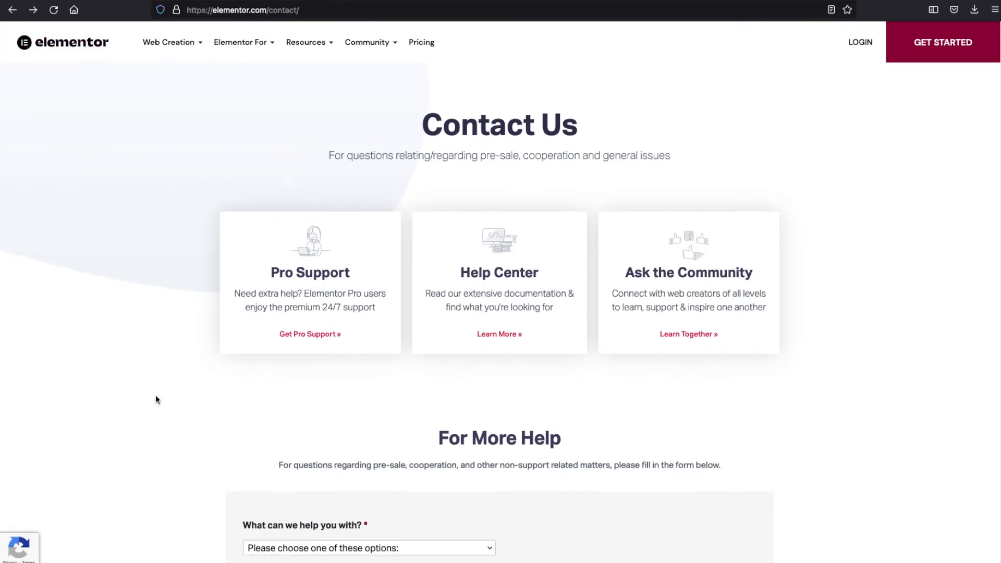
scroll("down", 3)
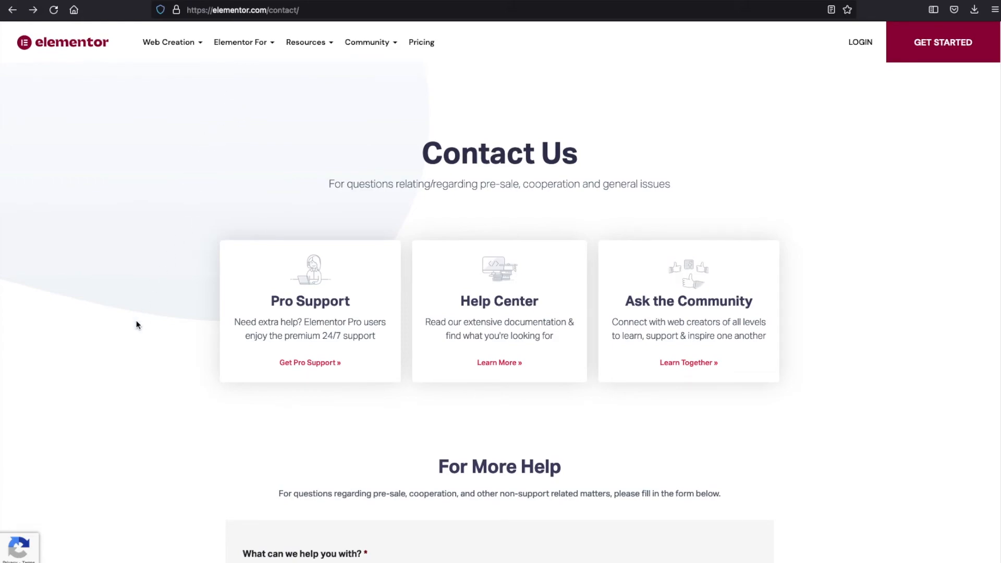
scroll("down", 3)
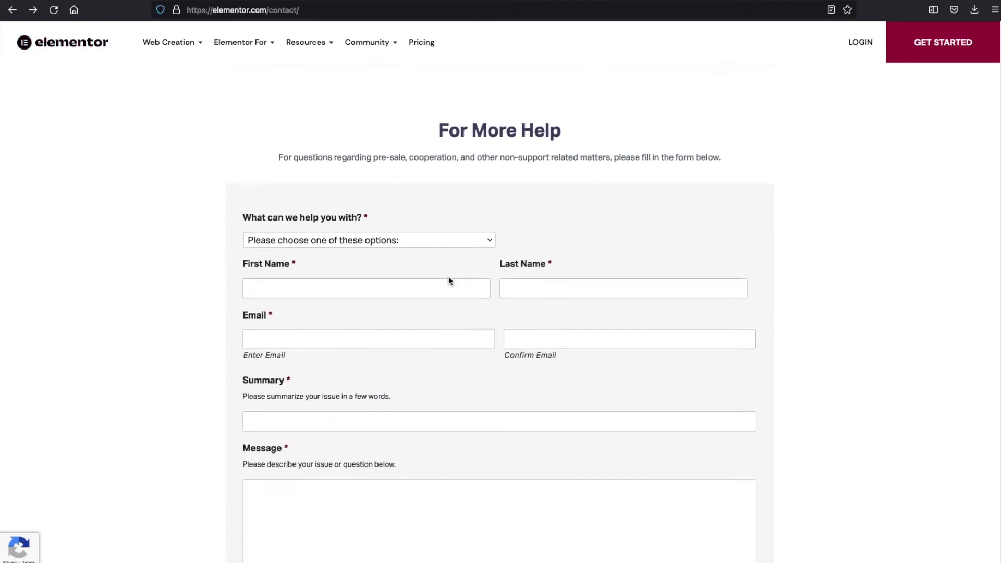
scroll("up", 3)
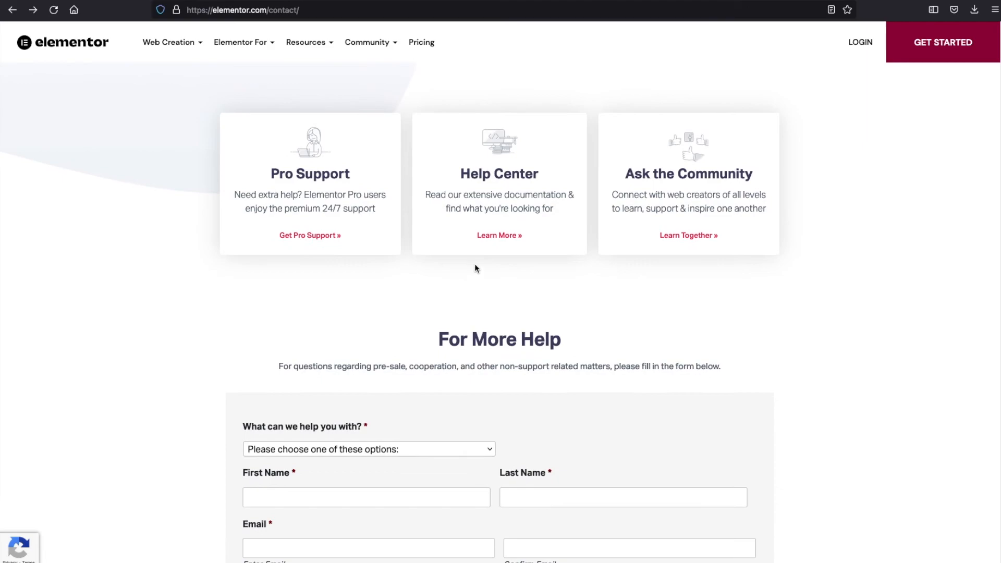
scroll("up", 3)
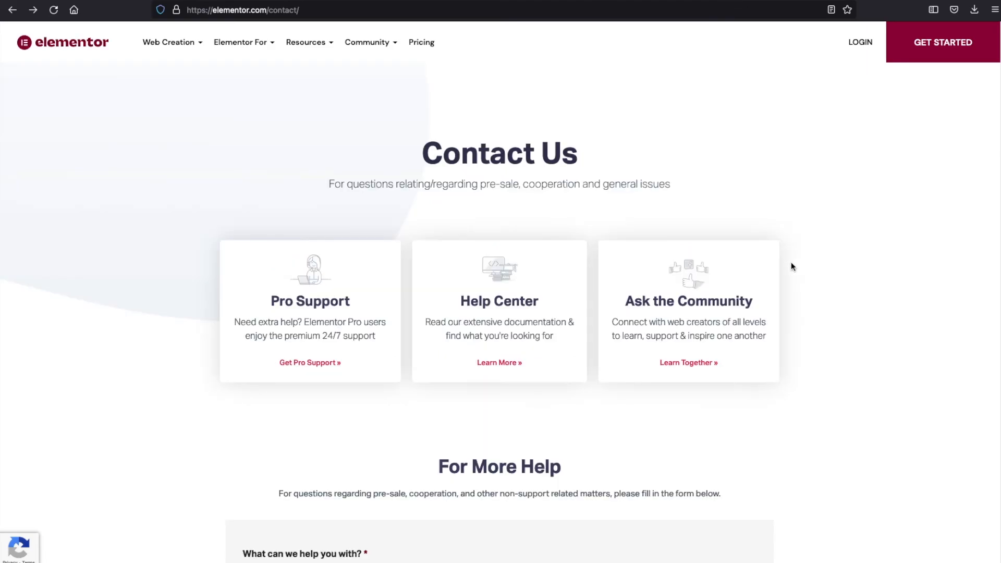
scroll("down", 3)
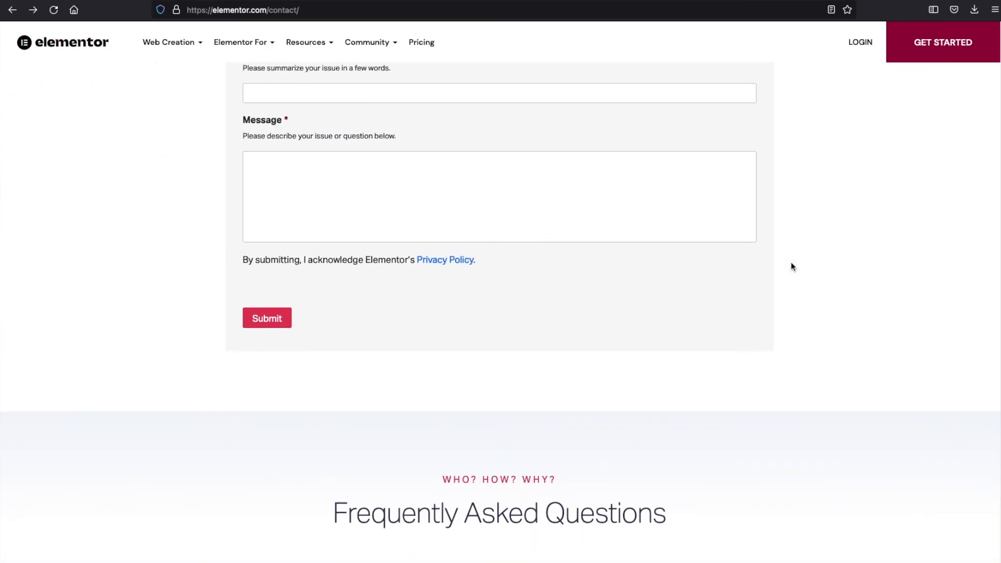